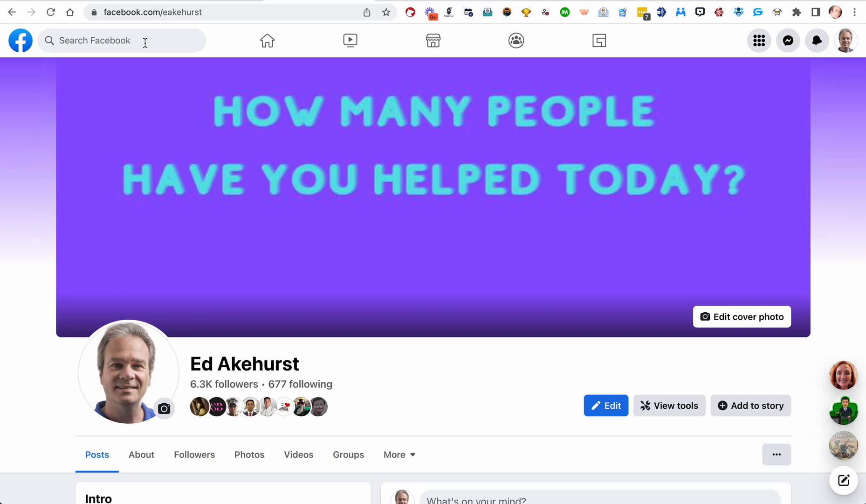
Step: Search Facebook for 'ge' to find the Genius Messenger CRM Community group
{"action": "left_click", "coordinate": [117, 40]}
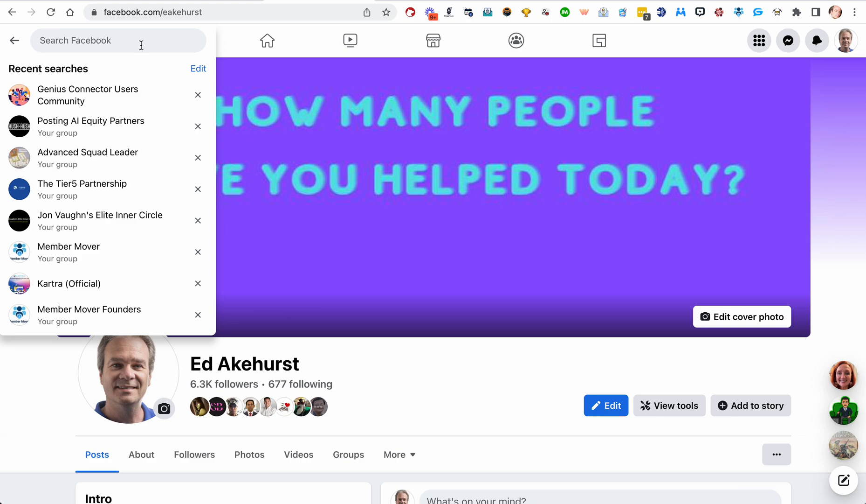
{"action": "type", "text": "ge"}
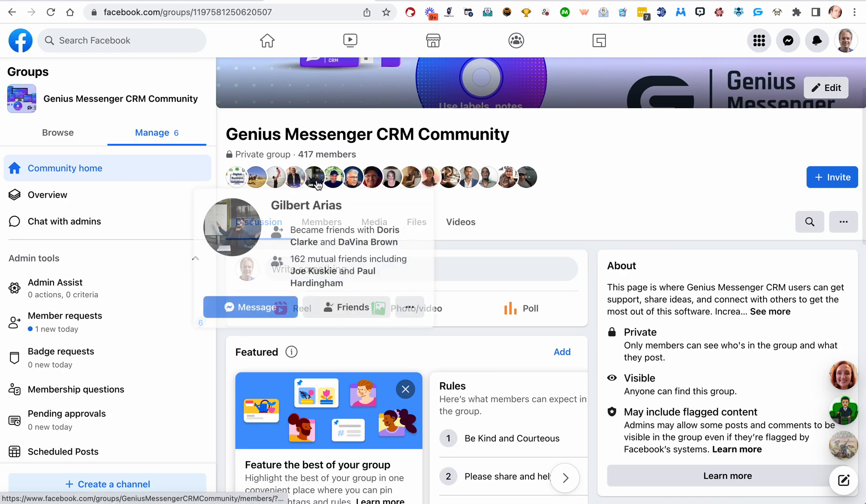
Step: Open the group's Members tab and scroll through the 417-member list
{"action": "left_click", "coordinate": [321, 222]}
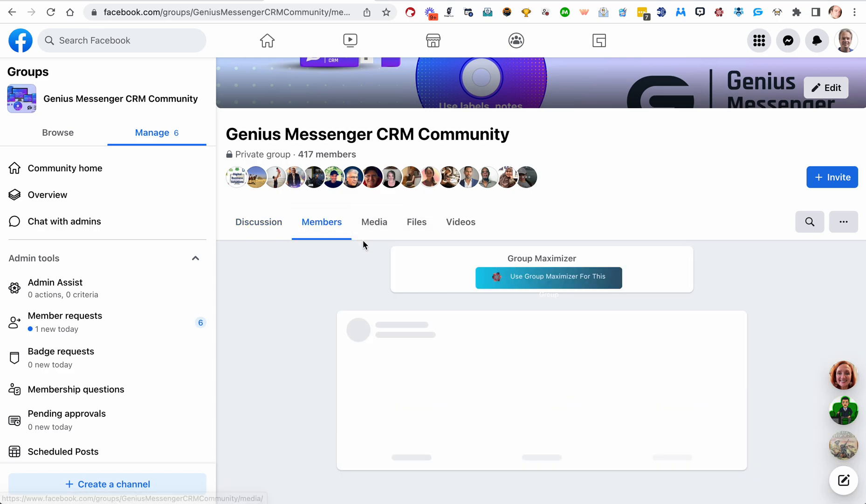
{"action": "scroll", "scroll_direction": "down", "scroll_amount": 3}
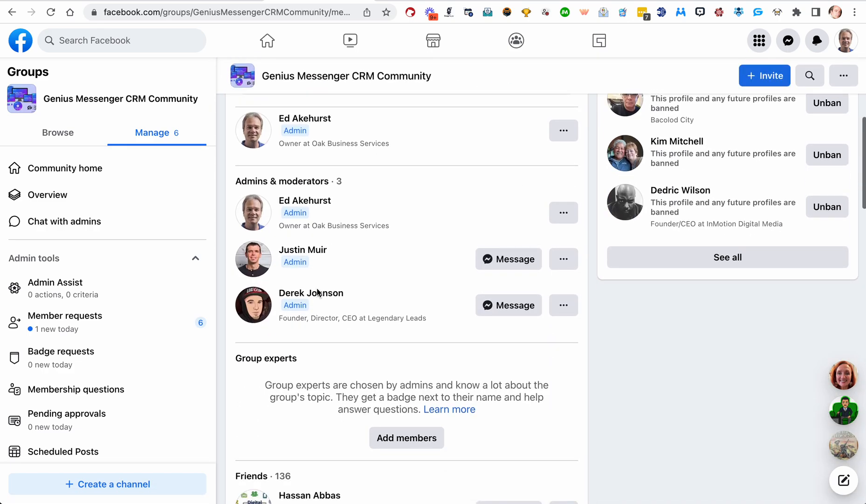
{"action": "scroll", "scroll_direction": "down", "scroll_amount": 3}
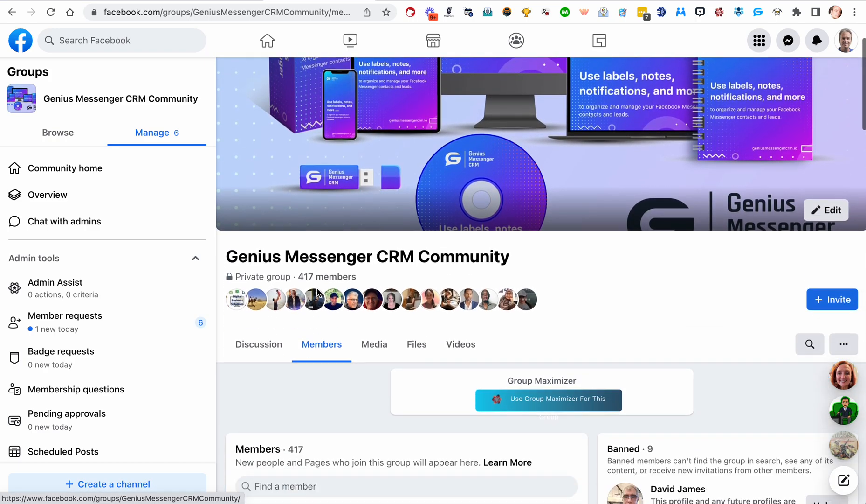
{"action": "scroll", "scroll_direction": "down", "scroll_amount": 3}
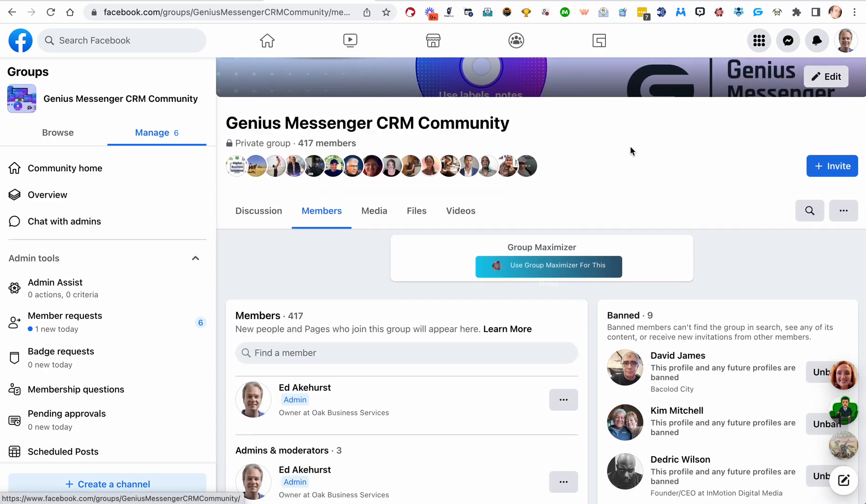
{"action": "mouse_move", "coordinate": [737, 12]}
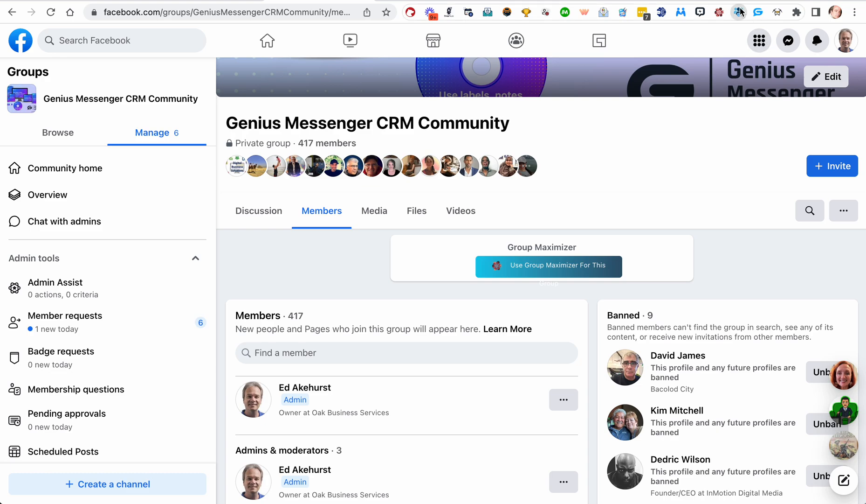
{"action": "left_click", "coordinate": [738, 11]}
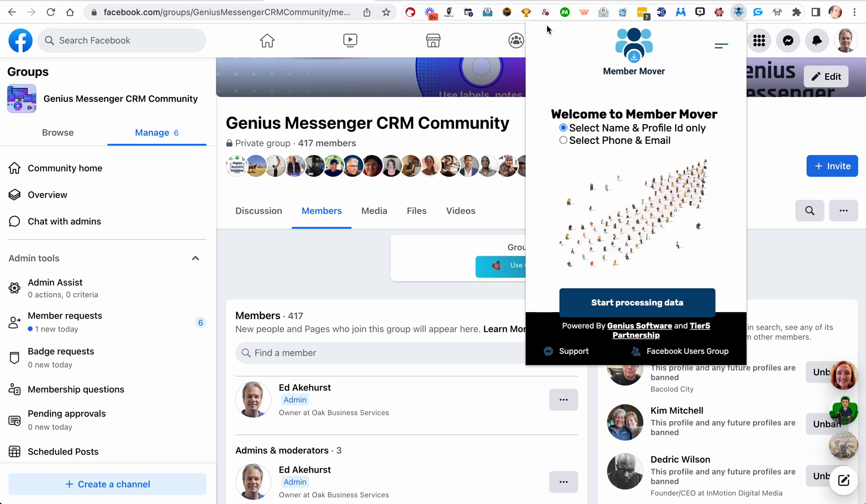
{"action": "mouse_move", "coordinate": [655, 180]}
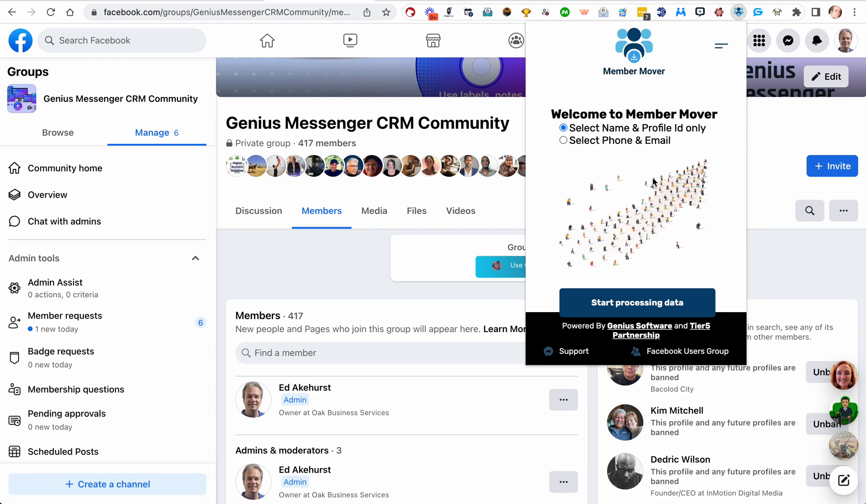
{"action": "mouse_move", "coordinate": [690, 134]}
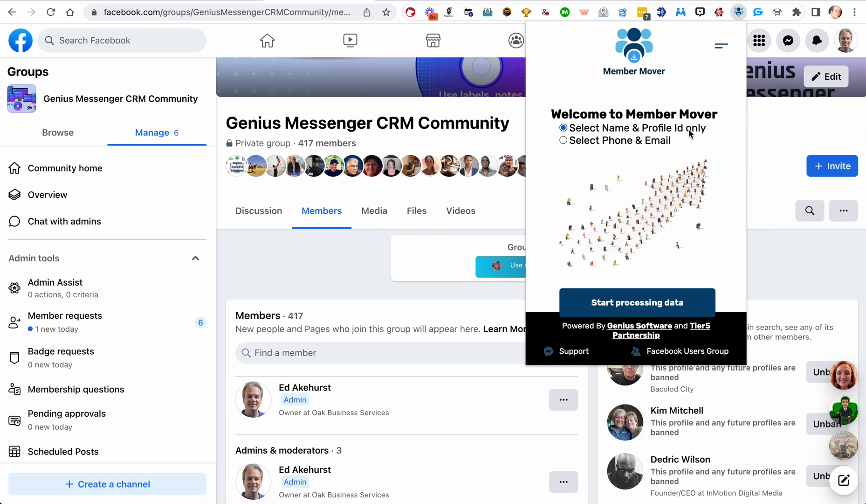
{"action": "mouse_move", "coordinate": [589, 134]}
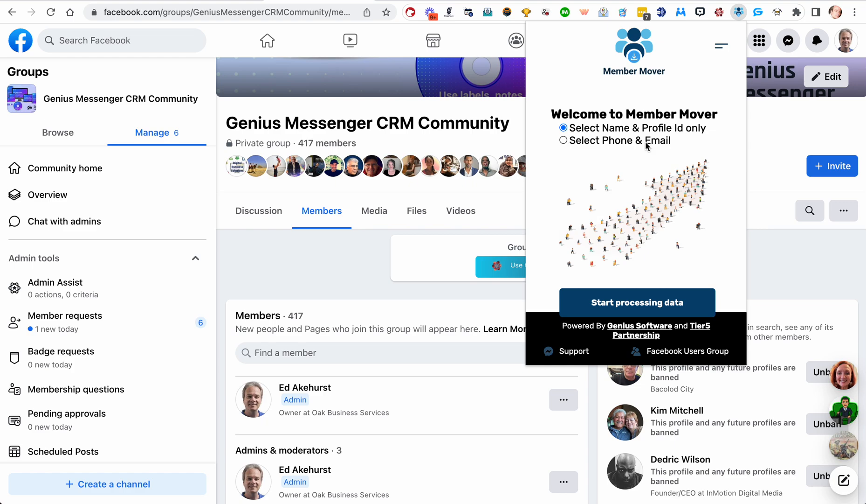
{"action": "mouse_move", "coordinate": [644, 145]}
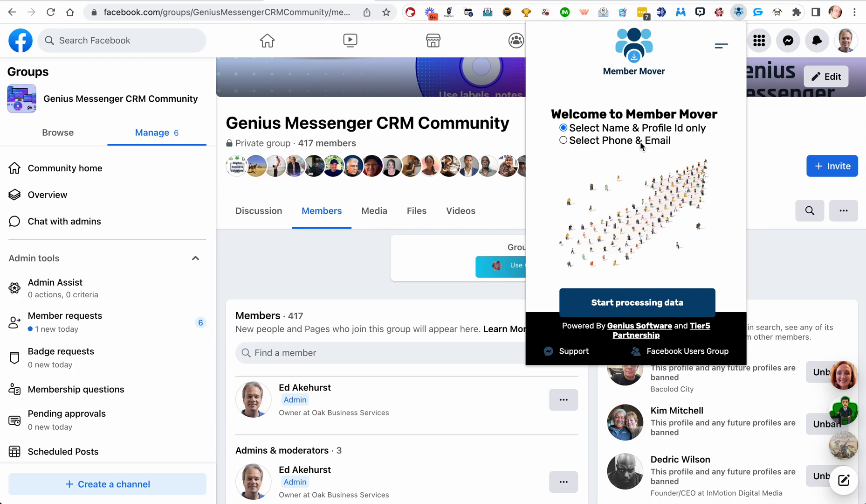
{"action": "mouse_move", "coordinate": [625, 145]}
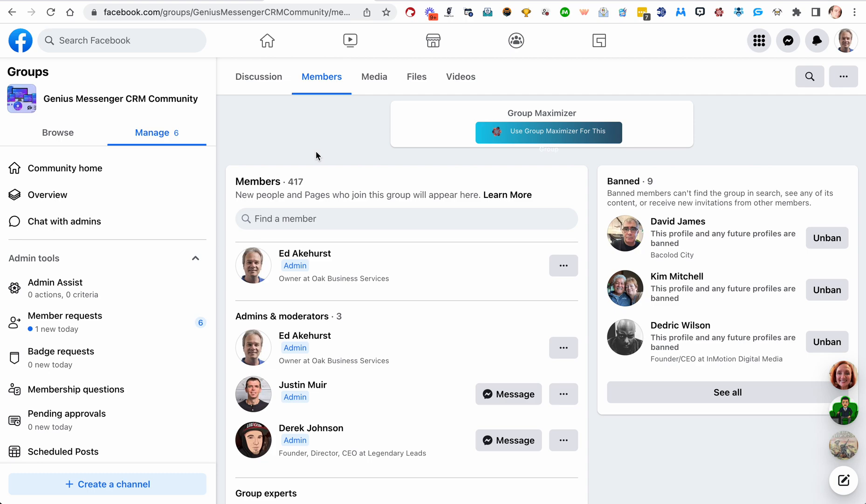
{"action": "scroll", "scroll_direction": "down", "scroll_amount": 3}
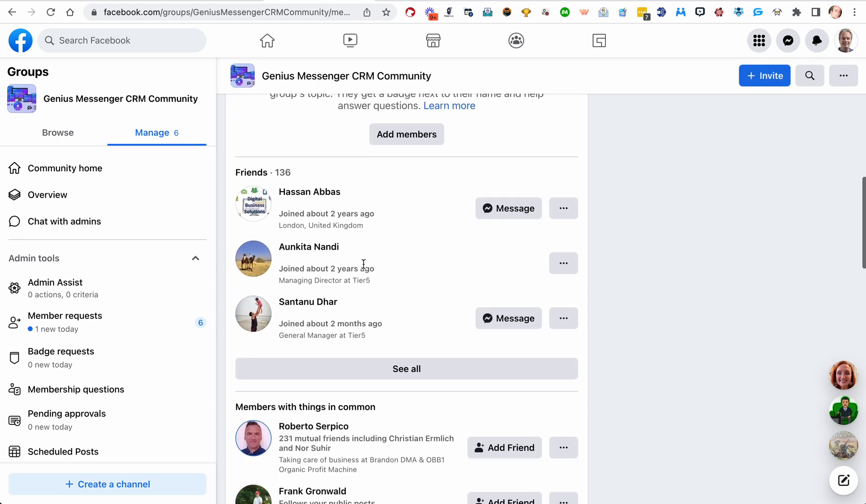
{"action": "scroll", "scroll_direction": "down", "scroll_amount": 3}
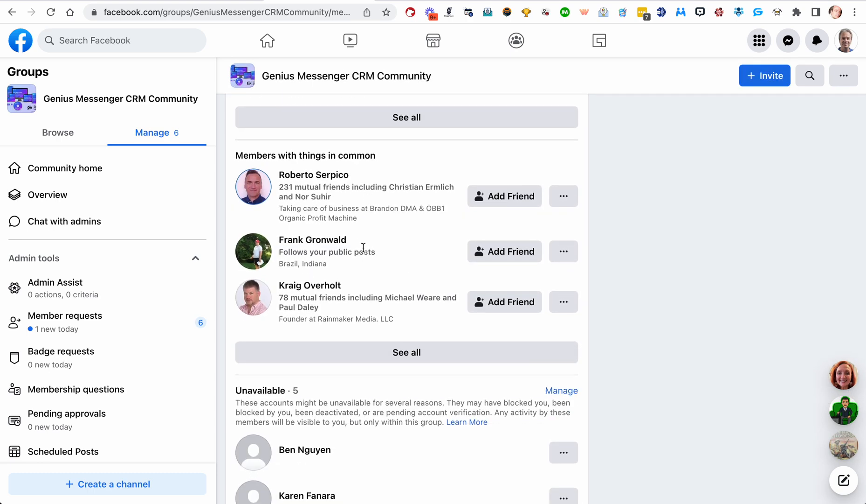
{"action": "scroll", "scroll_direction": "down", "scroll_amount": 3}
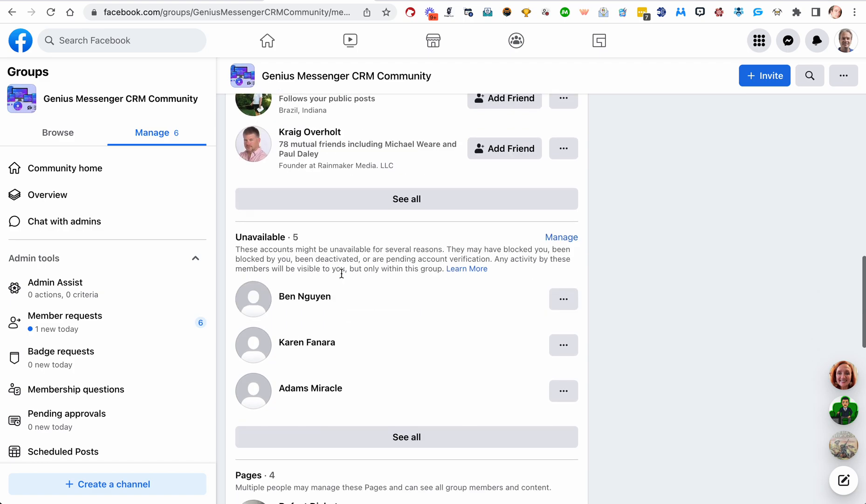
{"action": "scroll", "scroll_direction": "down", "scroll_amount": 3}
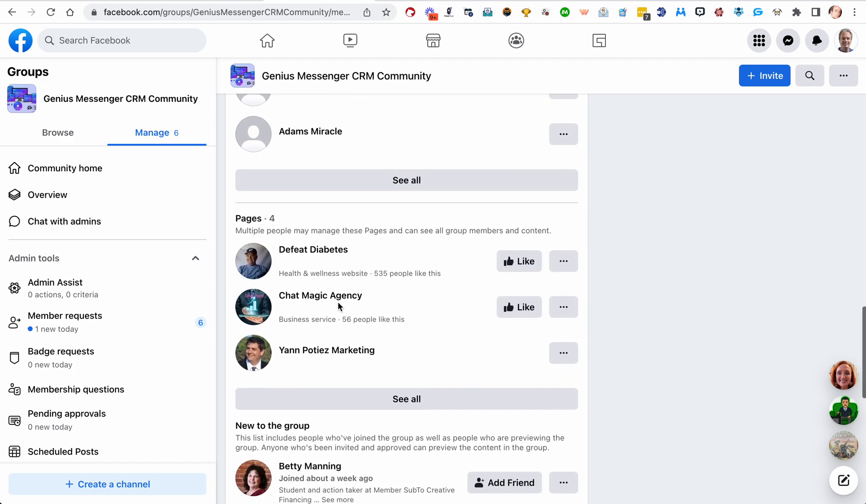
{"action": "scroll", "scroll_direction": "down", "scroll_amount": 3}
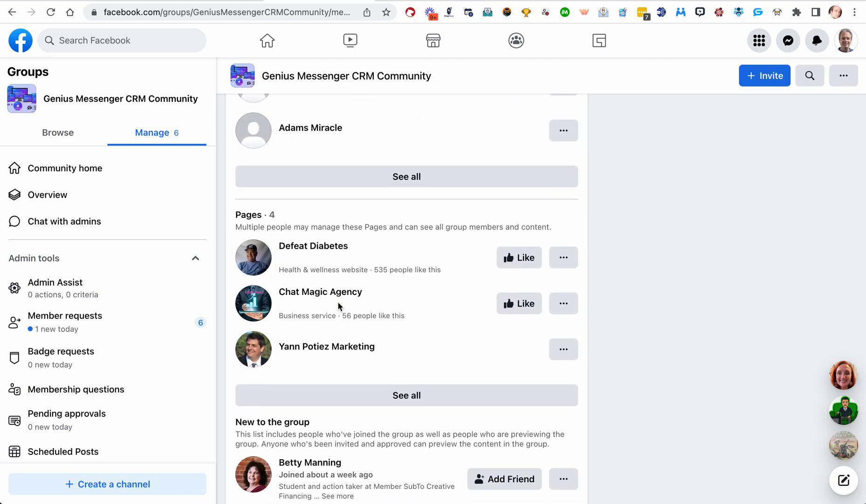
{"action": "scroll", "scroll_direction": "down", "scroll_amount": 3}
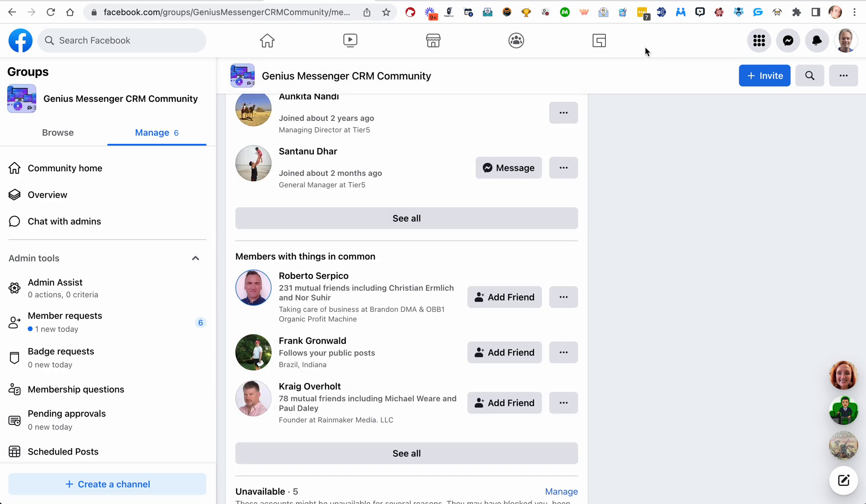
{"action": "scroll", "scroll_direction": "down", "scroll_amount": 3}
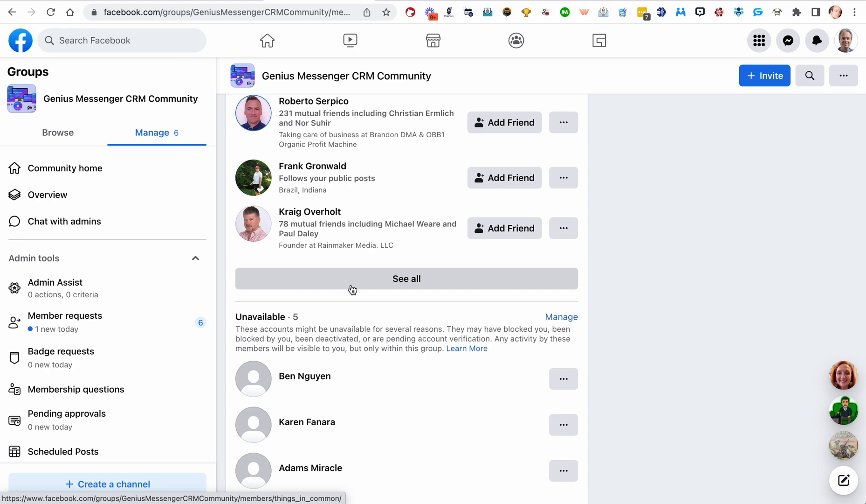
{"action": "scroll", "scroll_direction": "down", "scroll_amount": 3}
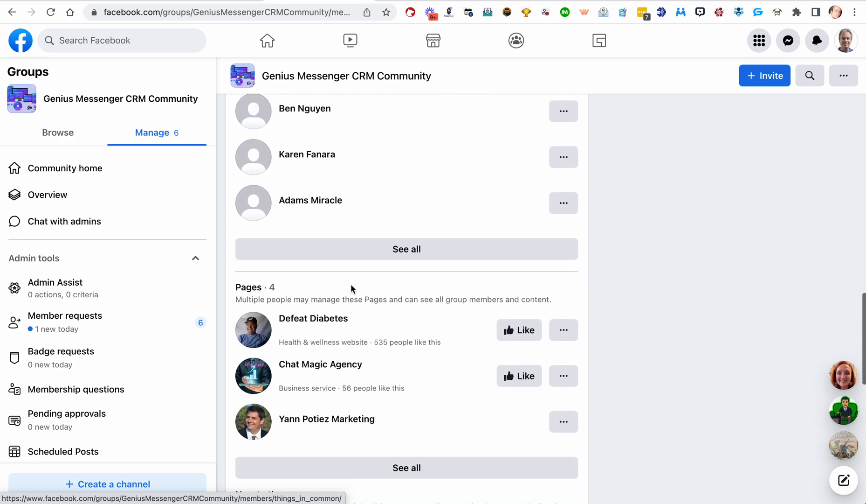
{"action": "scroll", "scroll_direction": "down", "scroll_amount": 3}
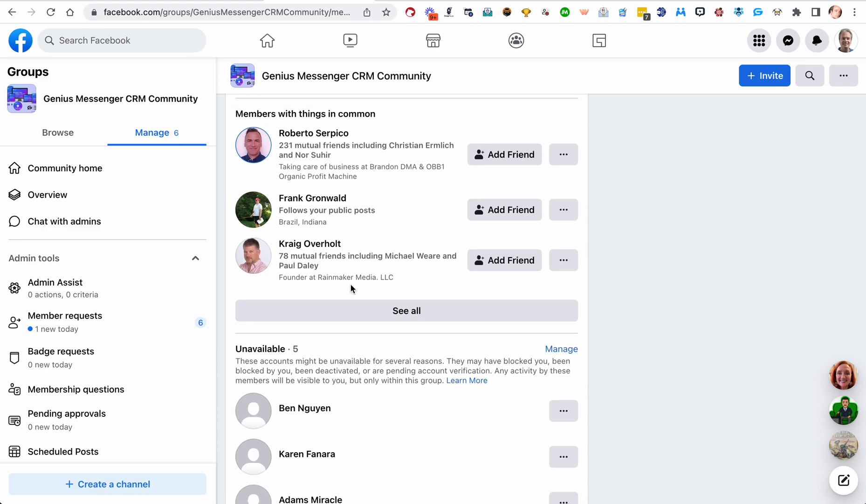
{"action": "mouse_move", "coordinate": [672, 48]}
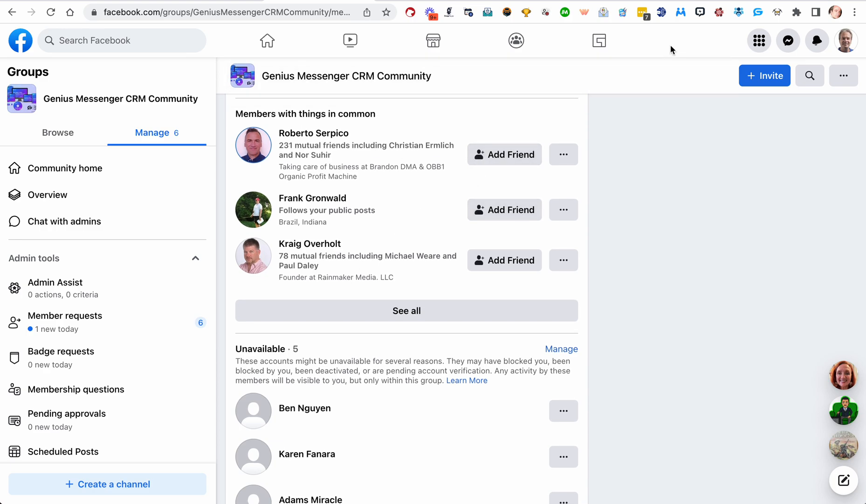
Step: Reopen Member Mover, then scroll the New to the group member list
{"action": "left_click", "coordinate": [739, 12]}
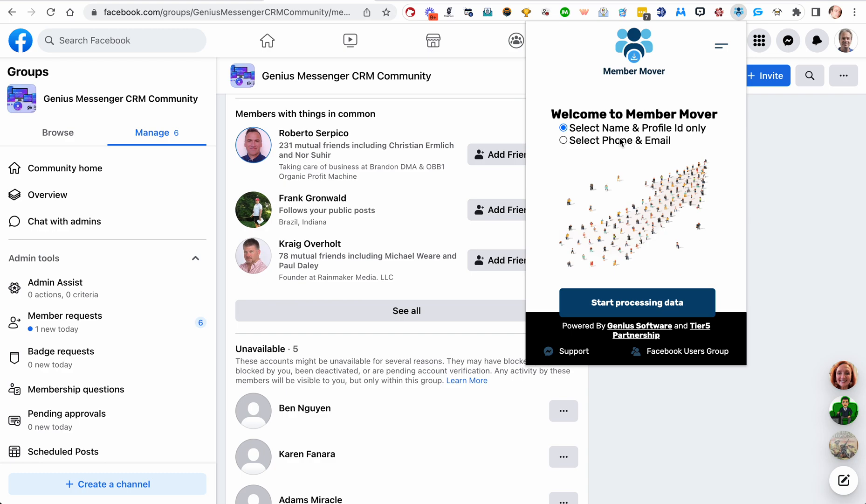
{"action": "mouse_move", "coordinate": [618, 145]}
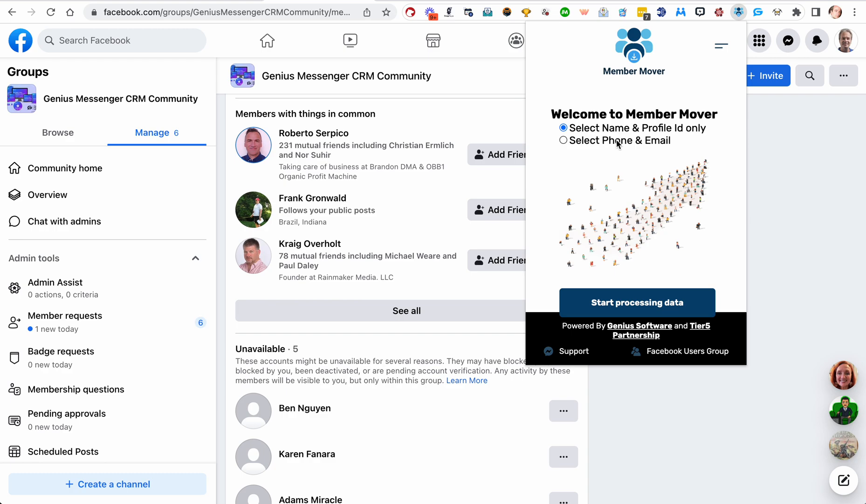
{"action": "mouse_move", "coordinate": [621, 145]}
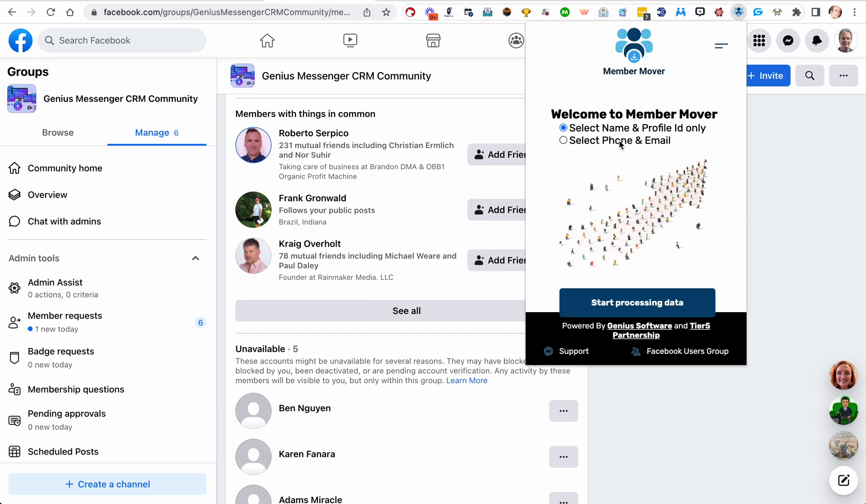
{"action": "mouse_move", "coordinate": [657, 153]}
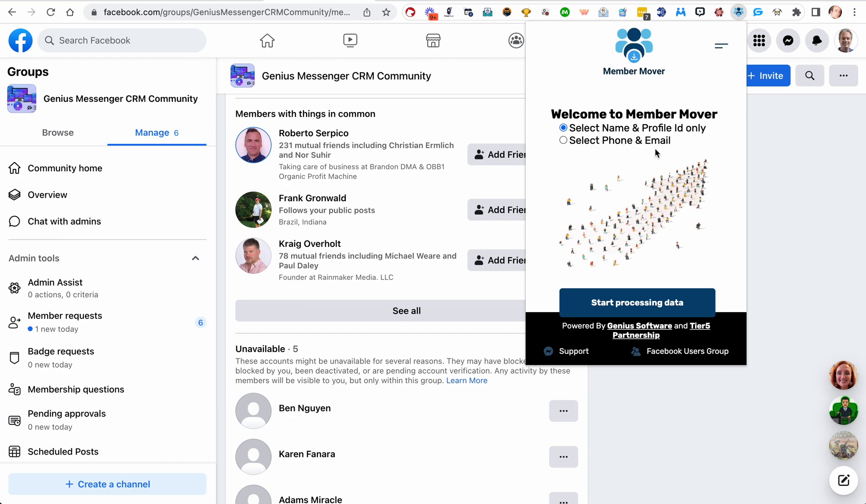
{"action": "mouse_move", "coordinate": [644, 154]}
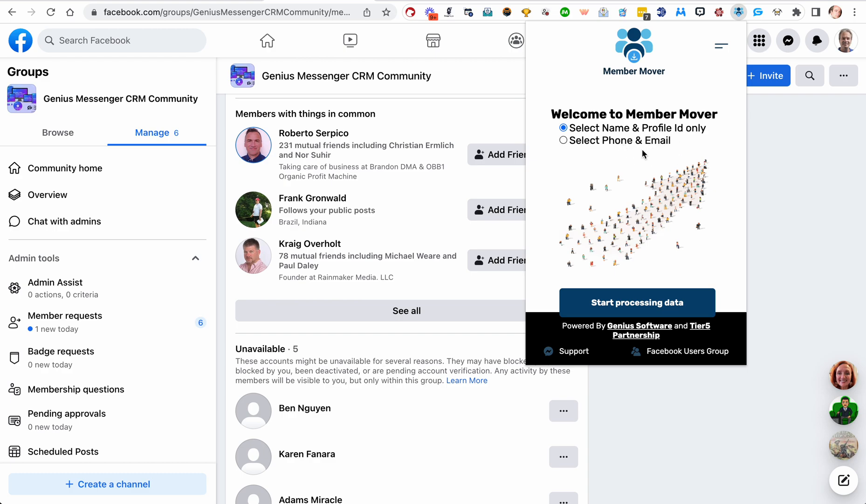
{"action": "scroll", "scroll_direction": "down", "scroll_amount": 3}
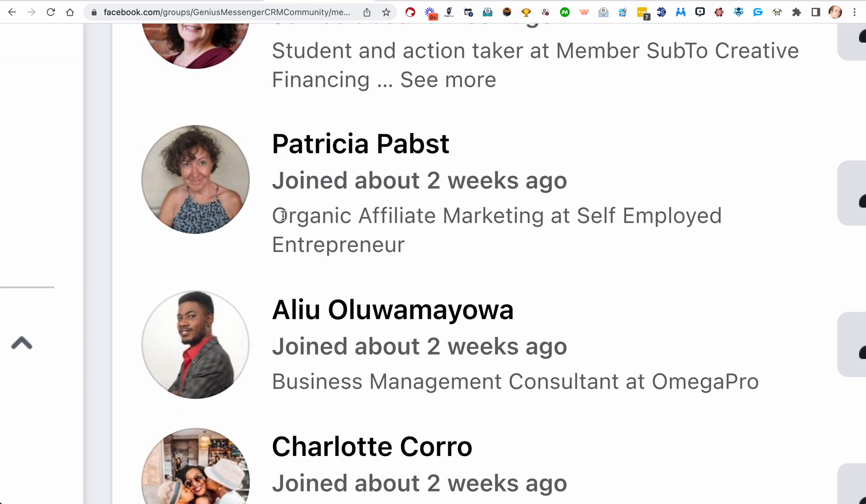
{"action": "left_click_drag", "start_coordinate": [272, 215], "coordinate": [405, 245]}
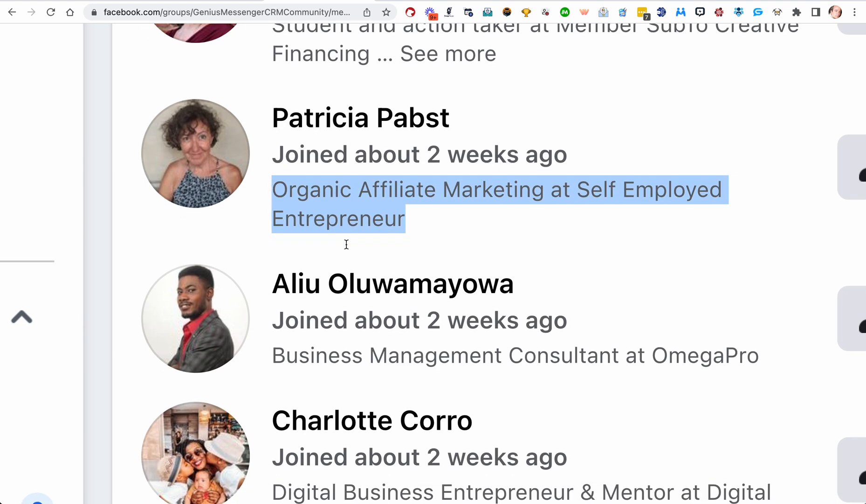
{"action": "scroll", "scroll_direction": "down", "scroll_amount": 3}
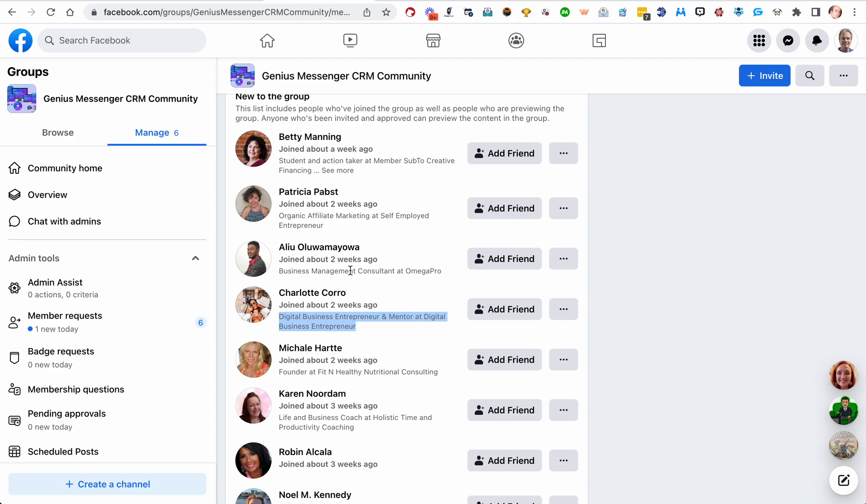
{"action": "scroll", "scroll_direction": "up", "scroll_amount": 3}
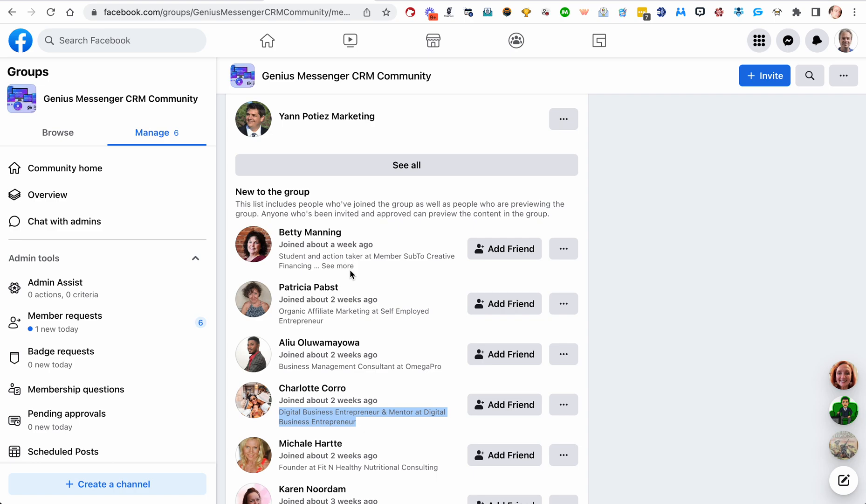
{"action": "scroll", "scroll_direction": "down", "scroll_amount": 3}
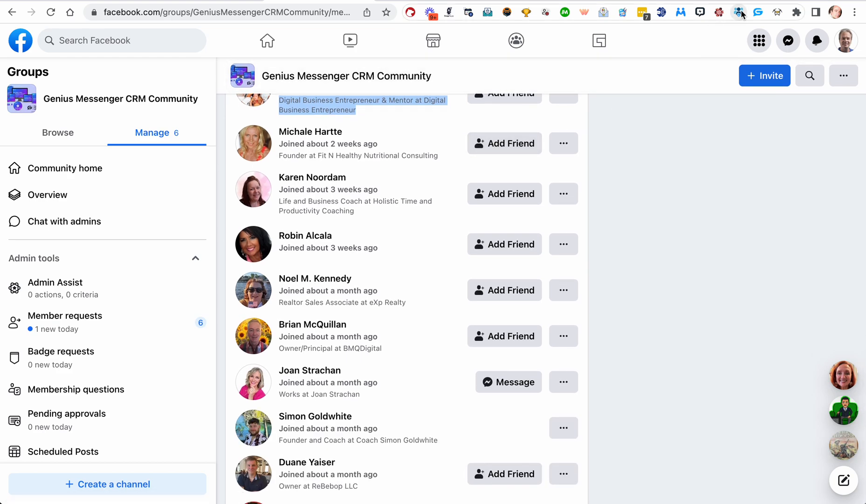
Step: Open the Member Mover export window, then scroll the group's Members page
{"action": "left_click", "coordinate": [738, 12]}
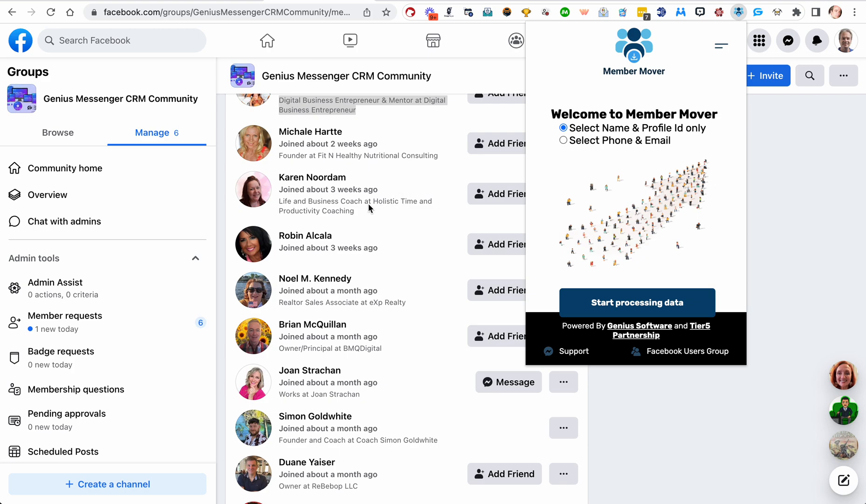
{"action": "mouse_move", "coordinate": [354, 226]}
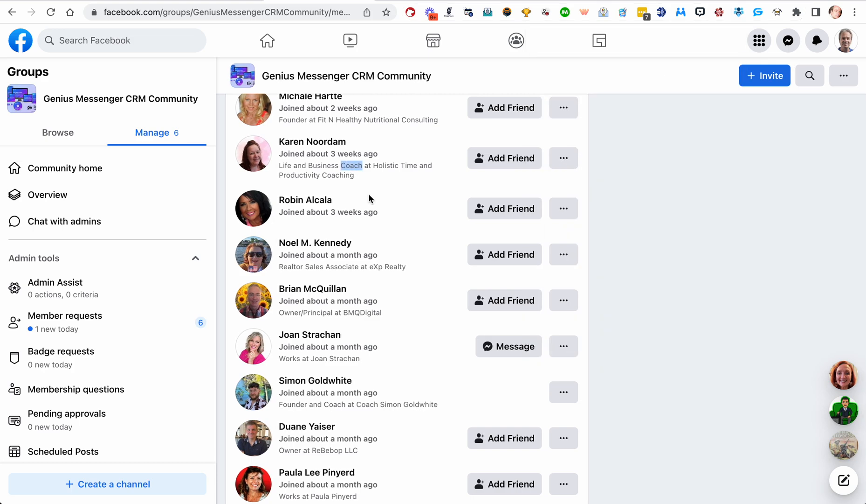
{"action": "scroll", "scroll_direction": "down", "scroll_amount": 3}
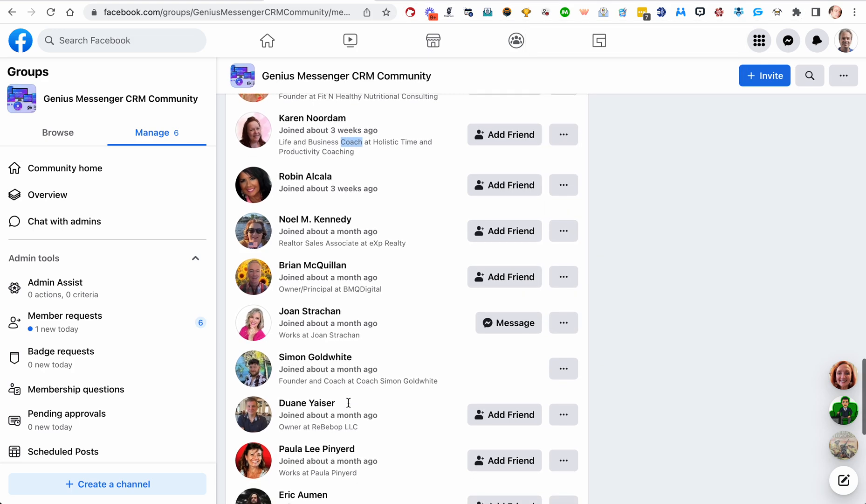
{"action": "scroll", "scroll_direction": "down", "scroll_amount": 3}
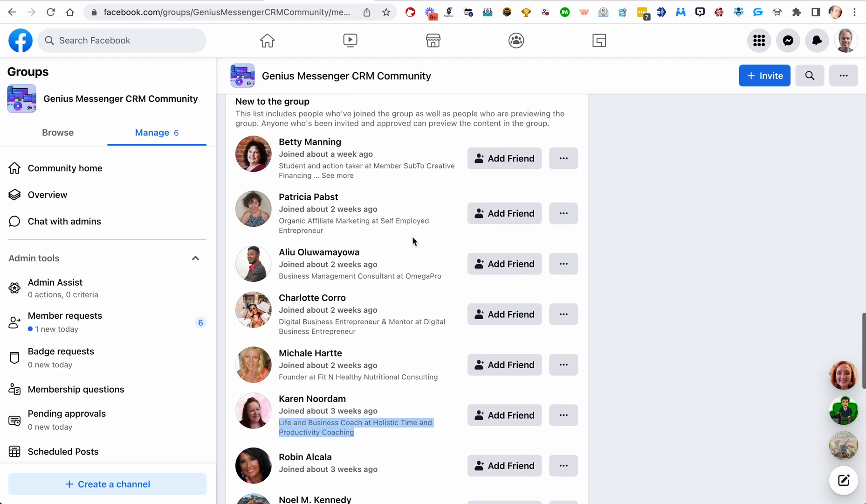
{"action": "scroll", "scroll_direction": "down", "scroll_amount": 3}
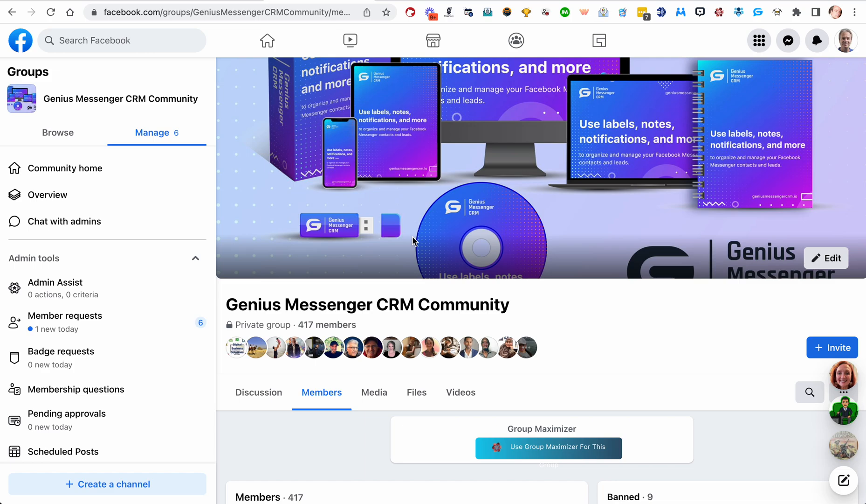
Step: Reopen the Member Mover popup with name and profile ID export chosen
{"action": "scroll", "scroll_direction": "down", "scroll_amount": 3}
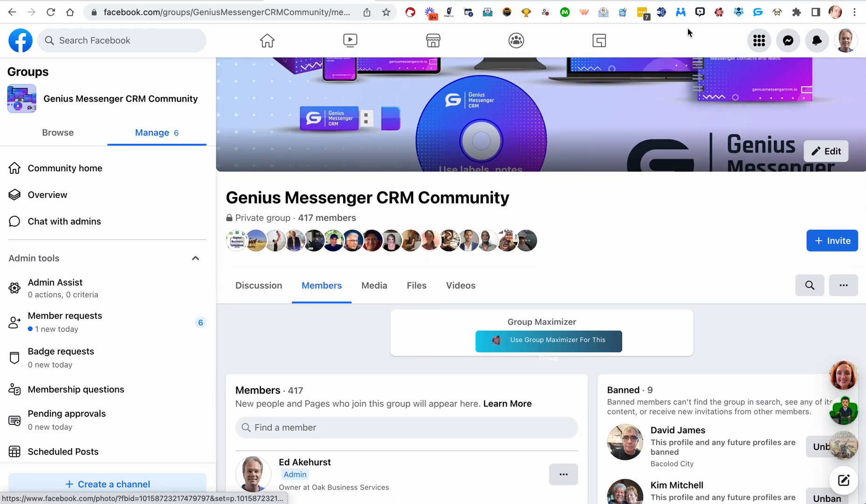
{"action": "left_click", "coordinate": [738, 12]}
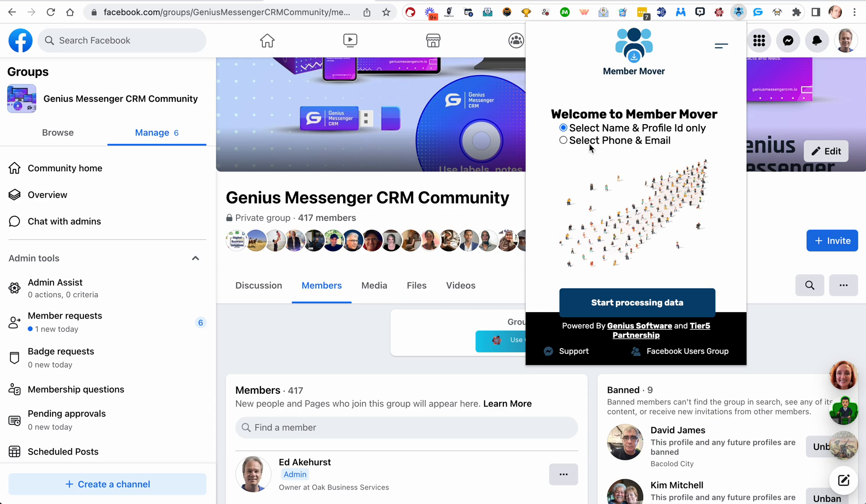
{"action": "mouse_move", "coordinate": [628, 146]}
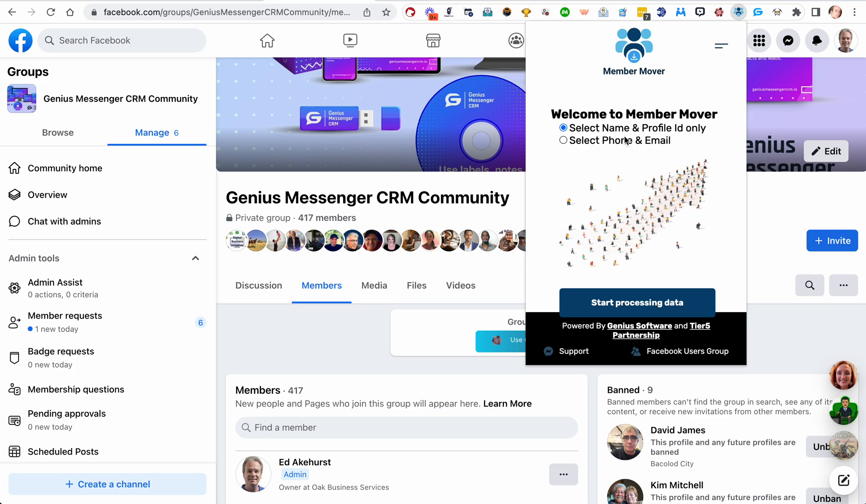
{"action": "mouse_move", "coordinate": [620, 134]}
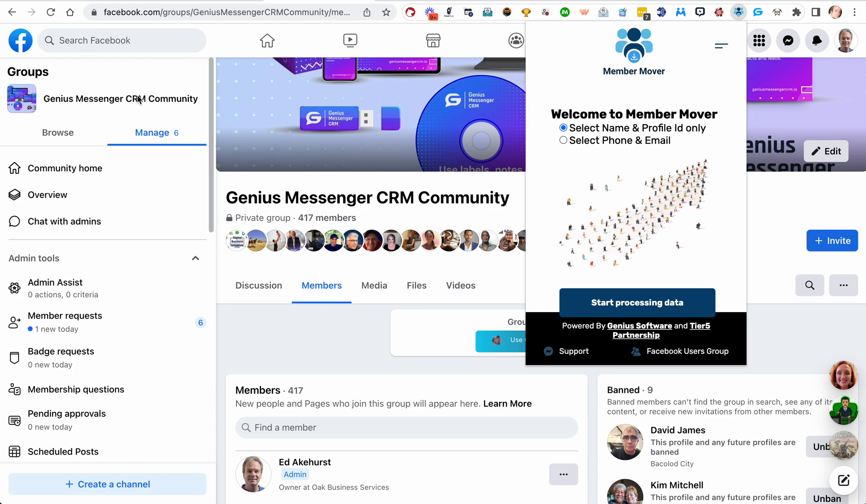
{"action": "mouse_move", "coordinate": [615, 146]}
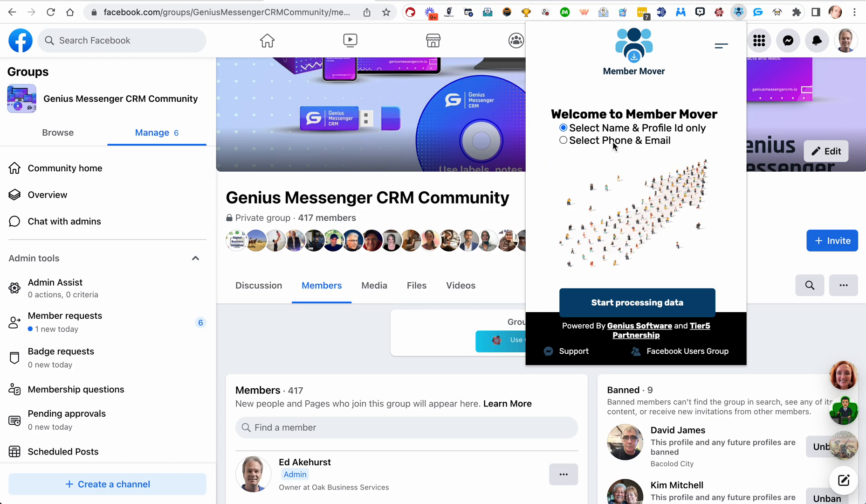
{"action": "mouse_move", "coordinate": [620, 143]}
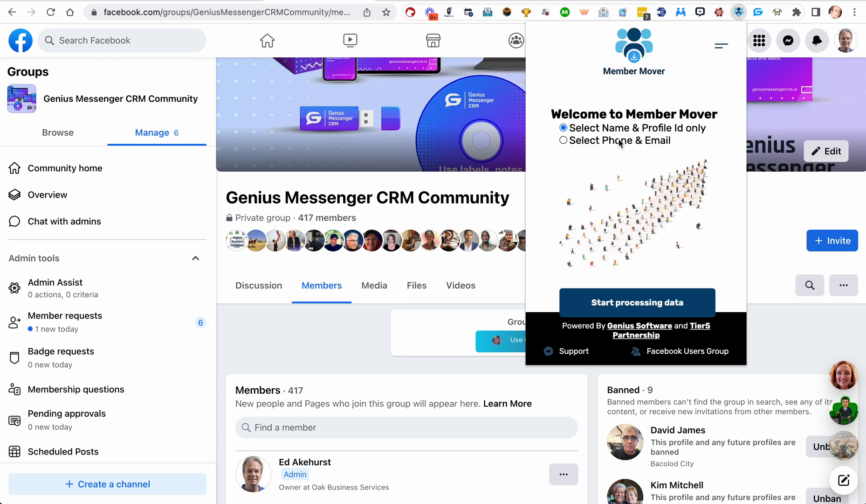
{"action": "mouse_move", "coordinate": [146, 106]}
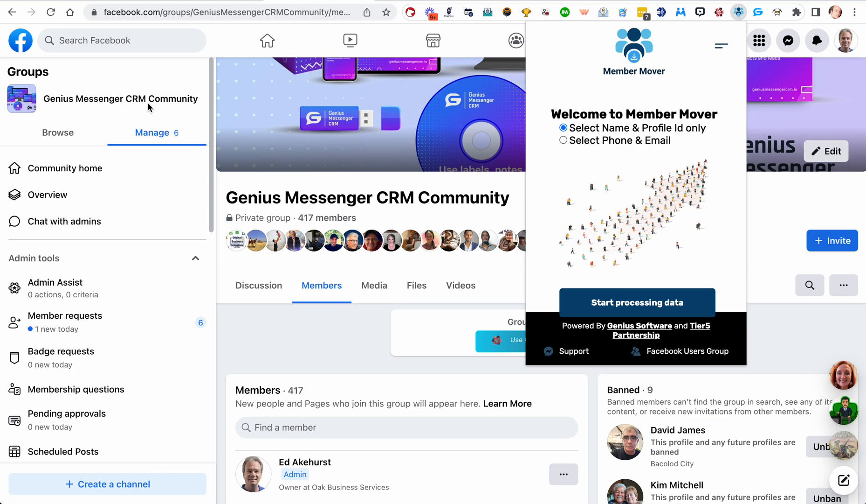
{"action": "mouse_move", "coordinate": [446, 230]}
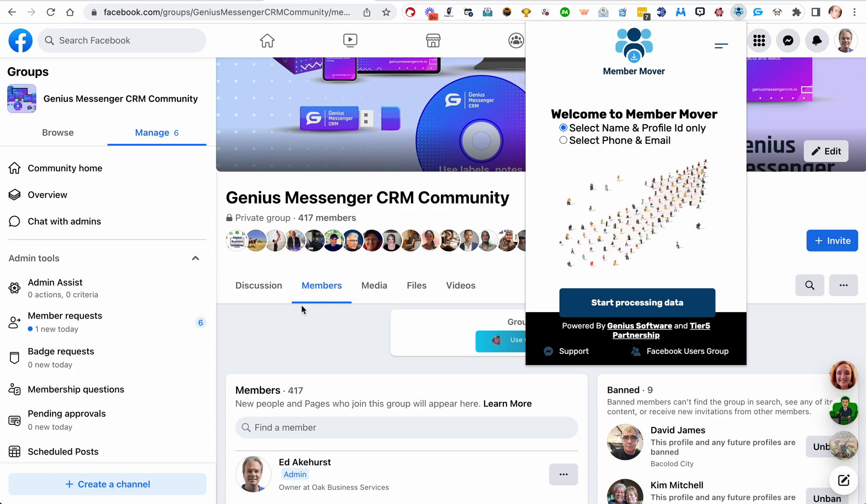
{"action": "scroll", "scroll_direction": "down", "scroll_amount": 3}
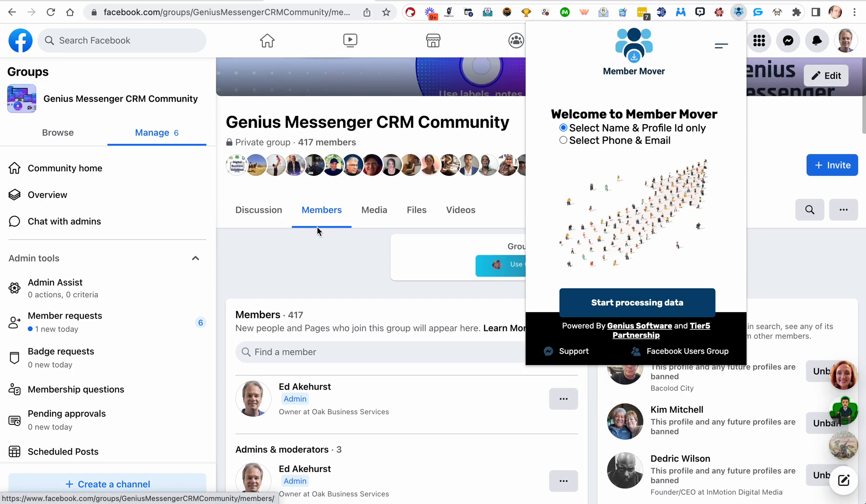
{"action": "mouse_move", "coordinate": [358, 257]}
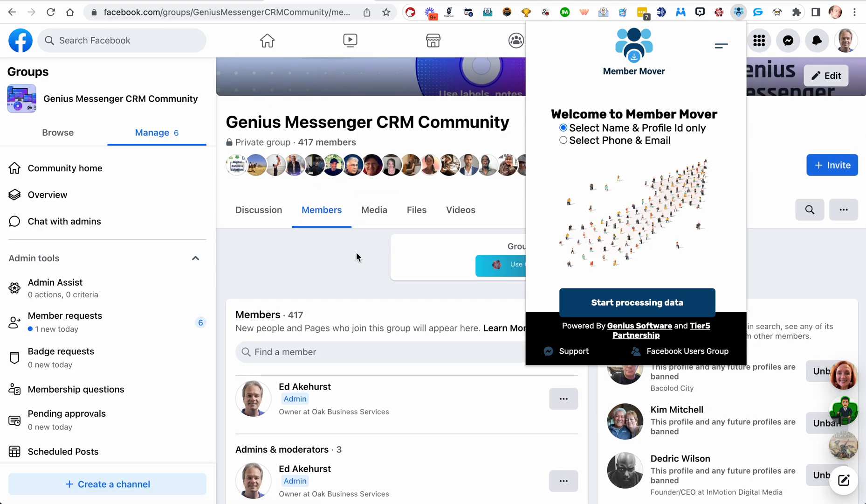
{"action": "scroll", "scroll_direction": "down", "scroll_amount": 3}
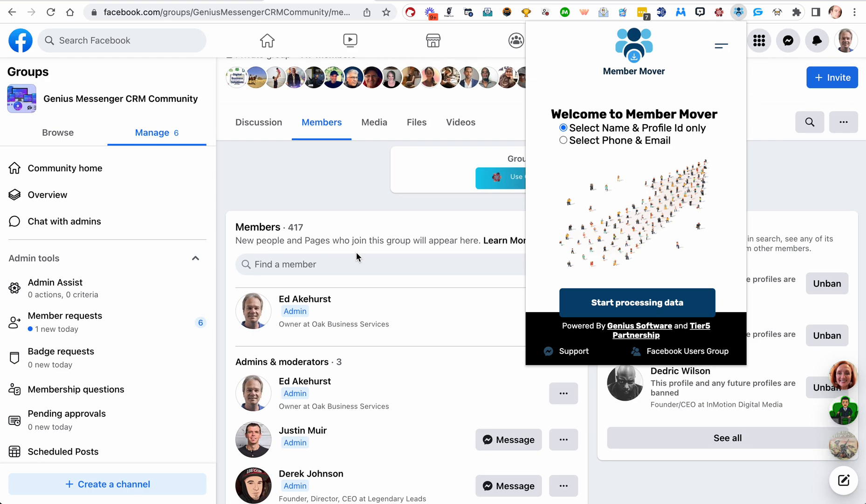
{"action": "mouse_move", "coordinate": [586, 200]}
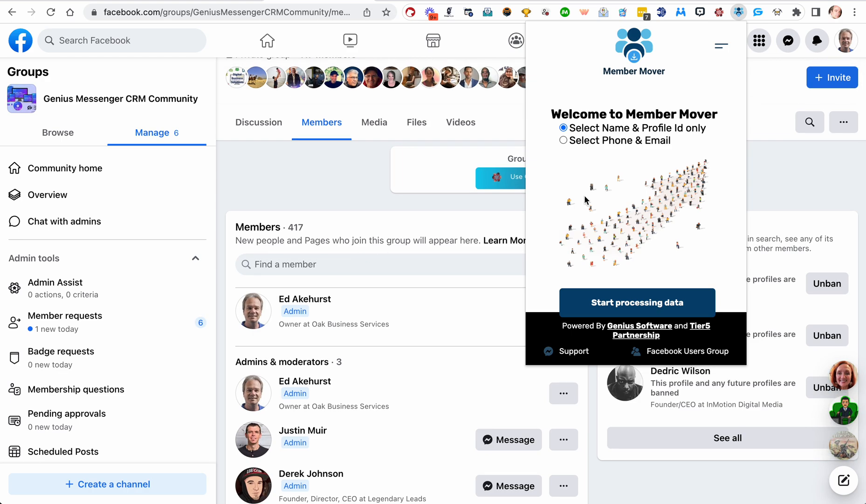
{"action": "mouse_move", "coordinate": [738, 168]}
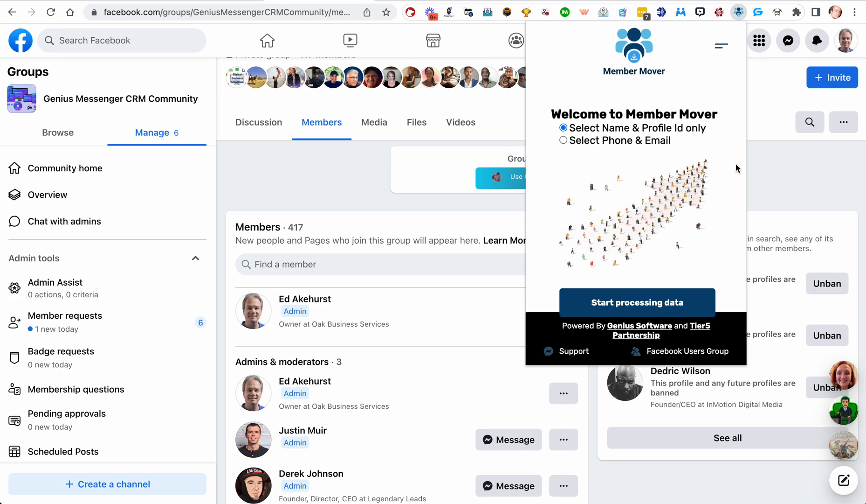
{"action": "mouse_move", "coordinate": [616, 148]}
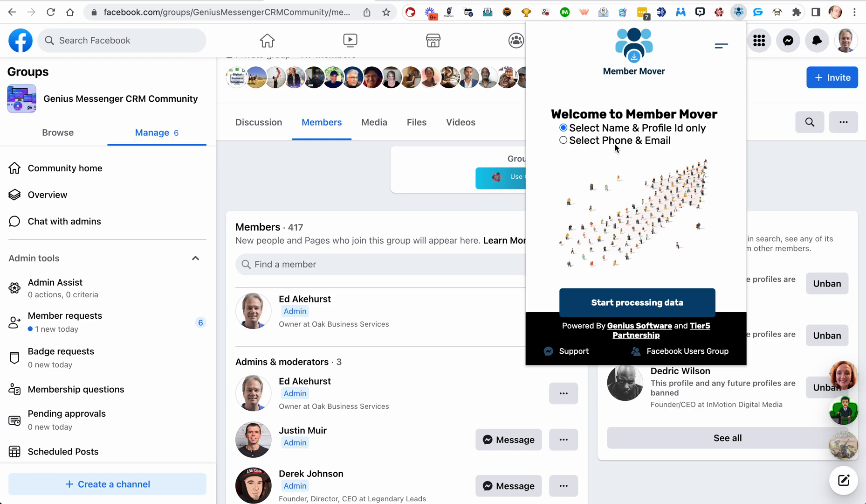
{"action": "mouse_move", "coordinate": [648, 152]}
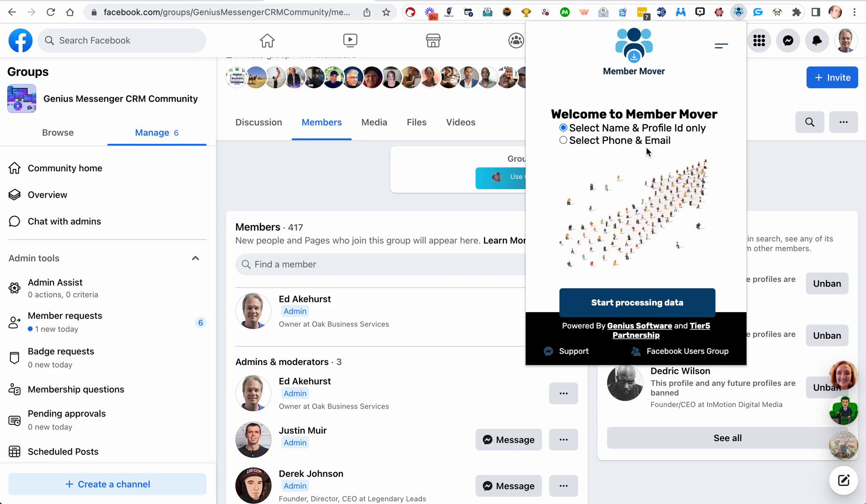
{"action": "mouse_move", "coordinate": [669, 140]}
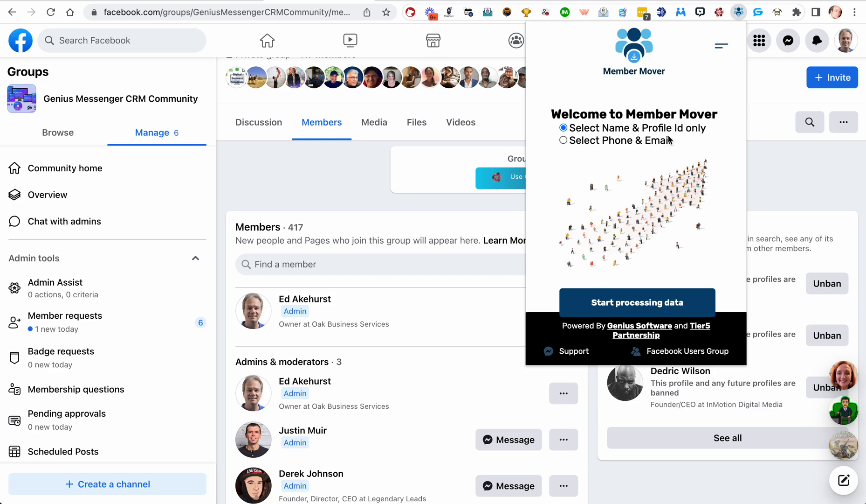
{"action": "mouse_move", "coordinate": [507, 261]}
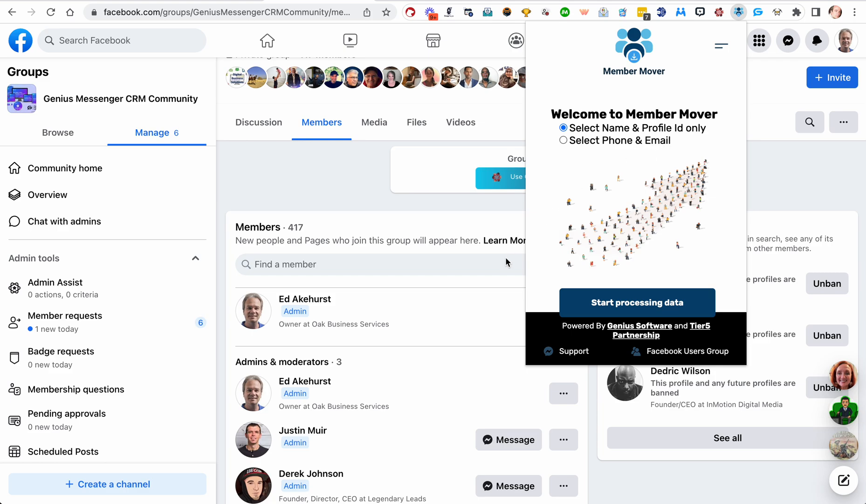